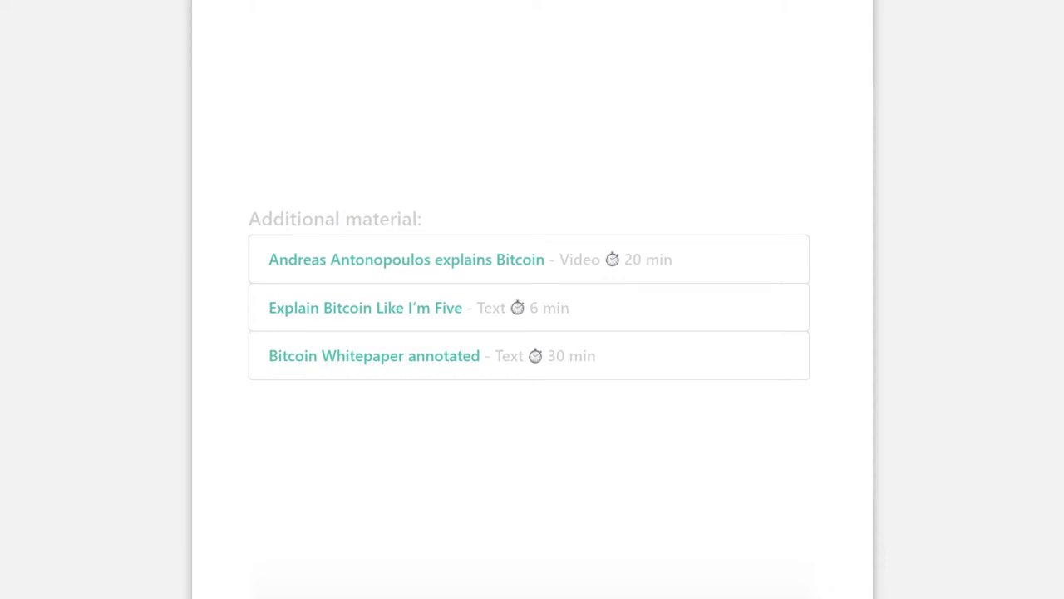
- Submit the surveillance-camera data-access use case and receive full learning points with a 10$ reward
{"action": "scroll", "scroll_direction": "down", "scroll_amount": 3}
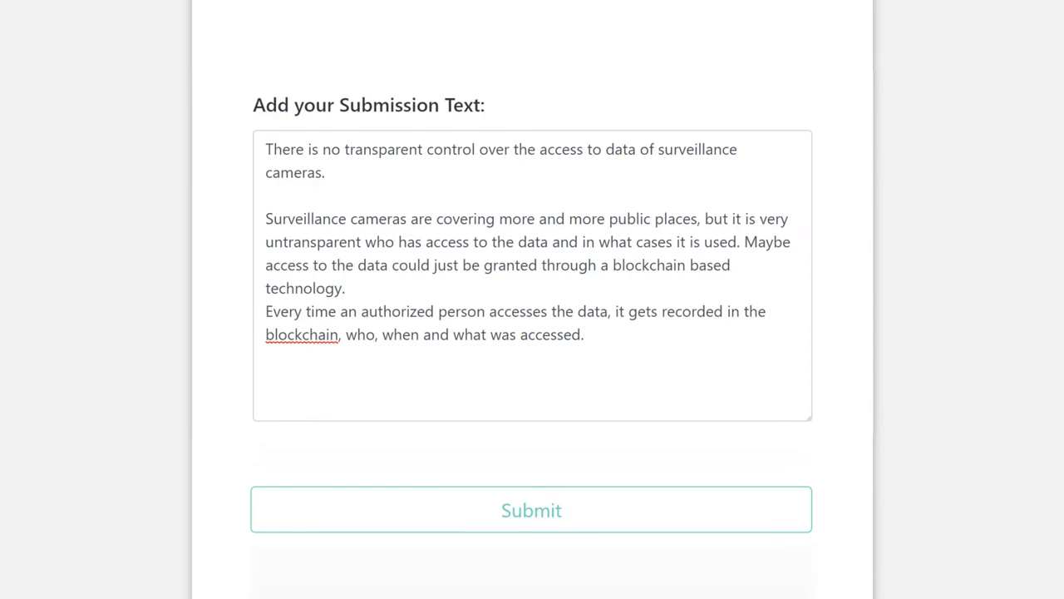
{"action": "left_click", "coordinate": [532, 509]}
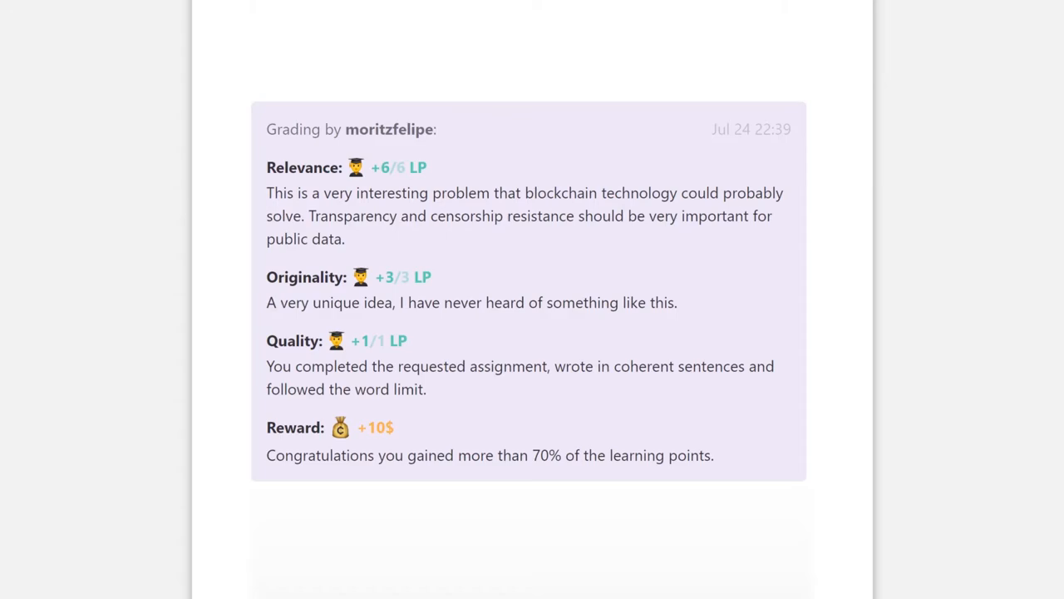